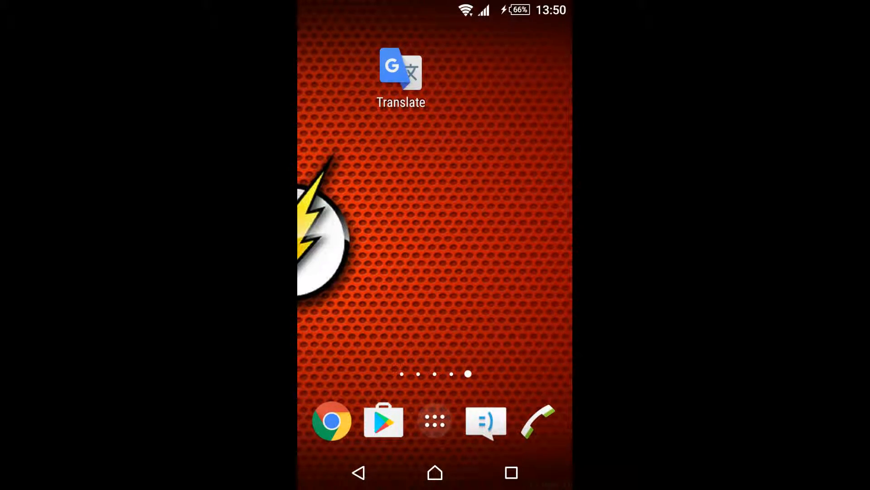
Step: Look up Google Translate in the app store by searching 'goog' and return to the home screen
left_click(382, 422)
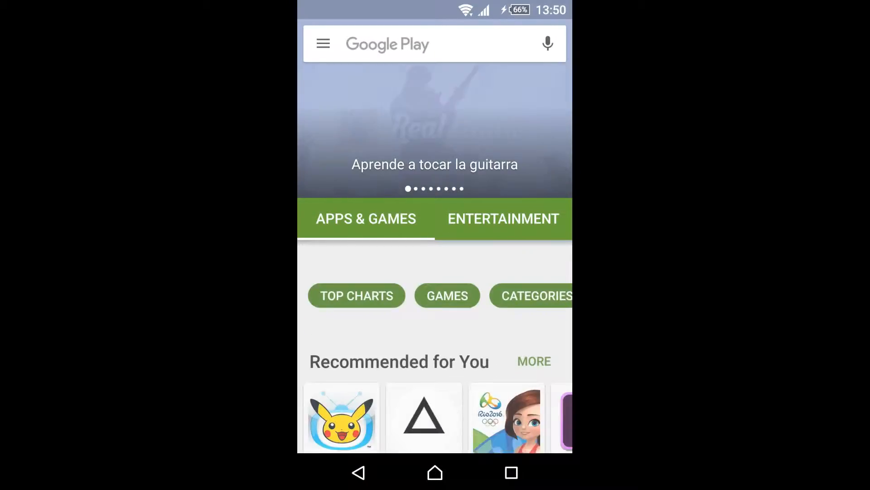
left_click(406, 44)
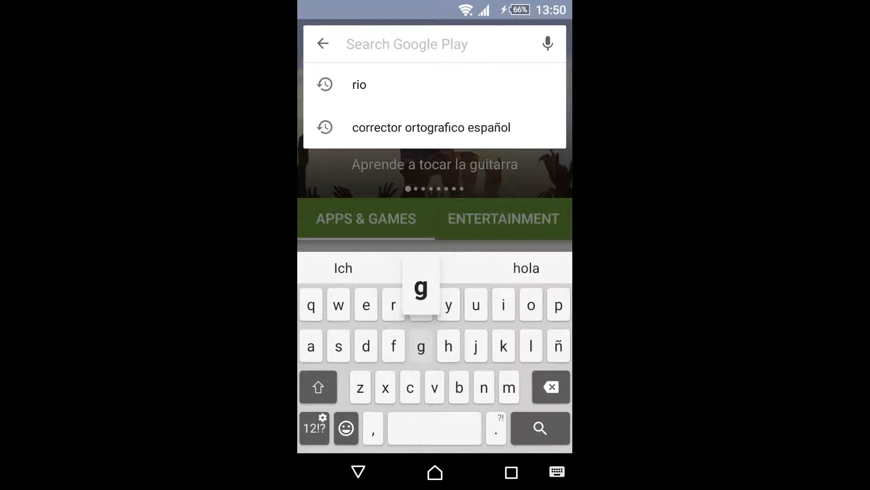
type("google tr")
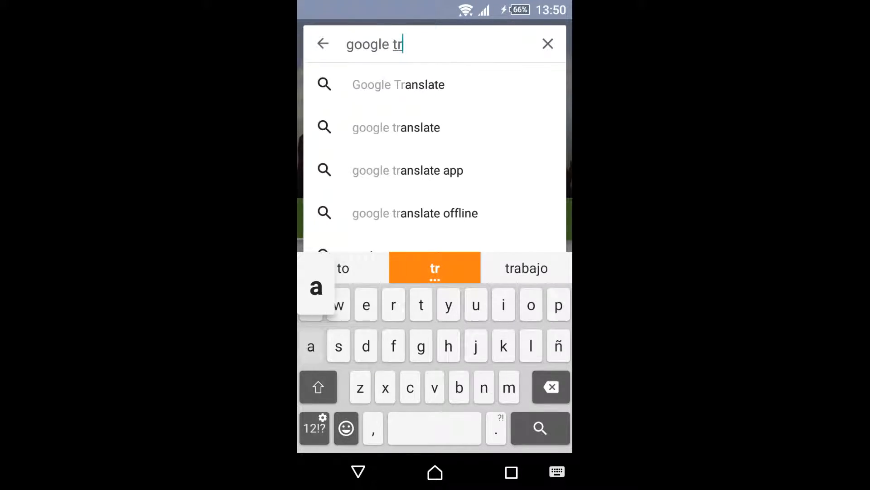
left_click(398, 84)
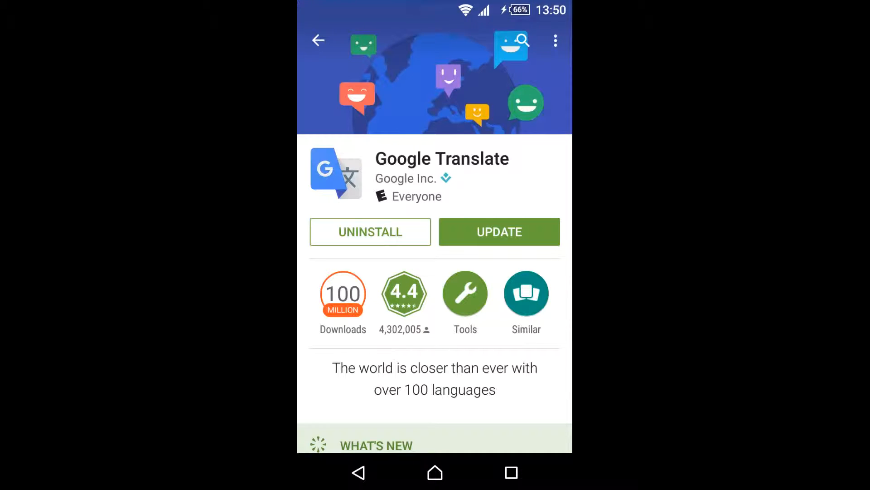
scroll("down", 3)
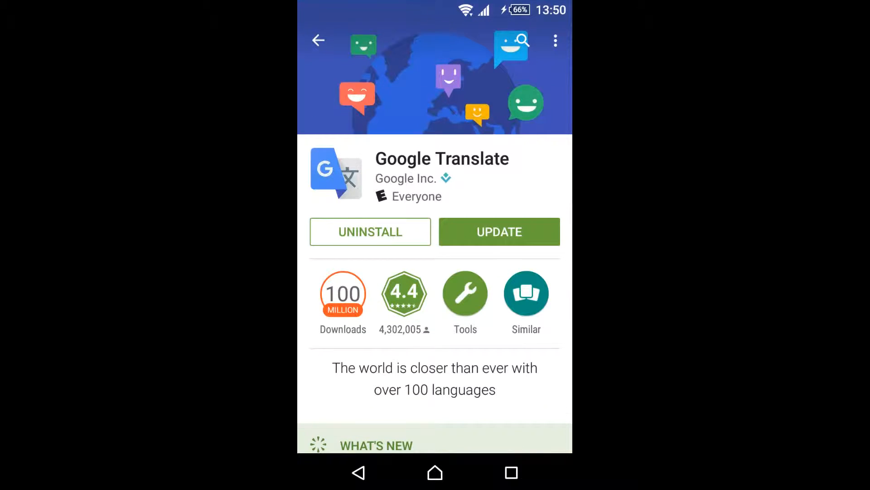
left_click(317, 39)
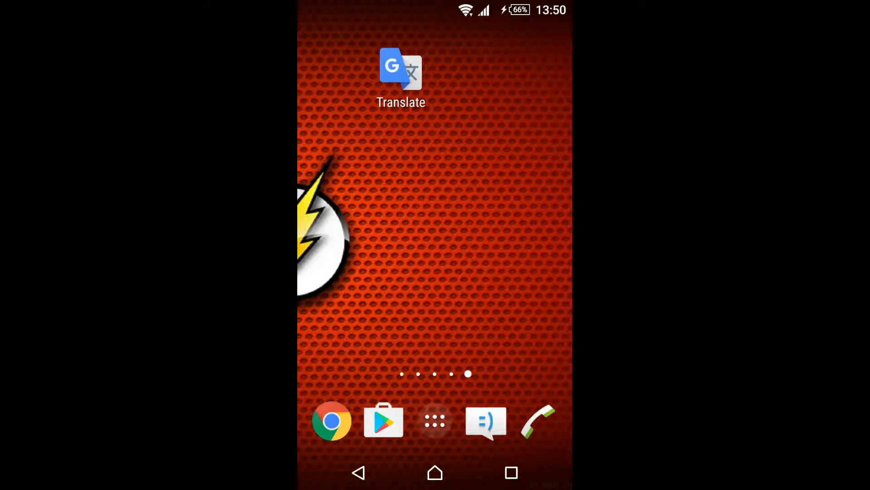
Step: Launch Translate and reopen the history entry translating 'translate' to 'traducir'
left_click(403, 68)
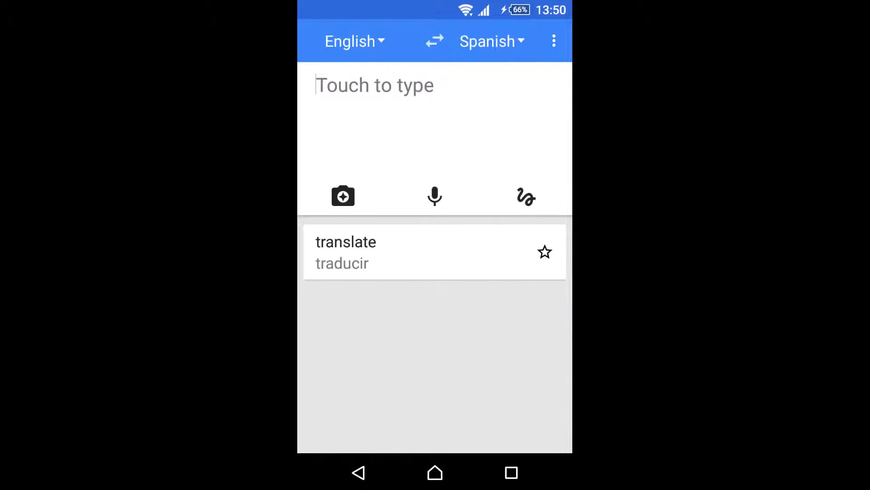
left_click(375, 85)
type("translate")
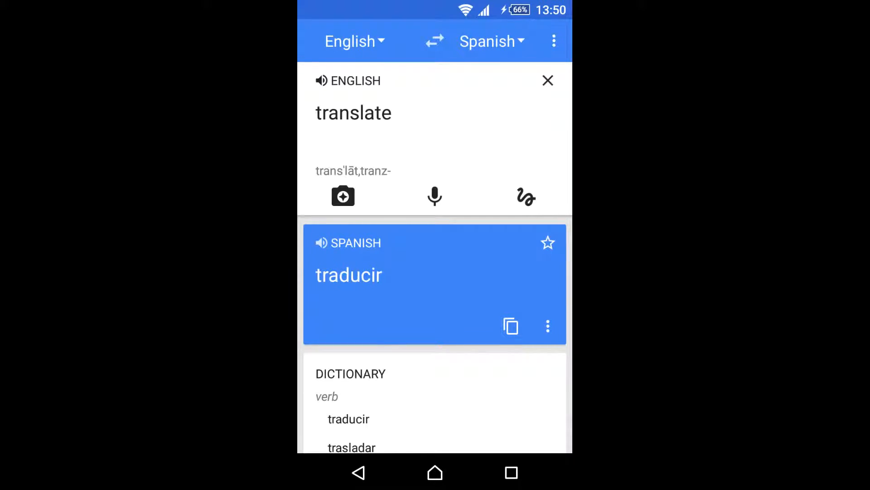
left_click(554, 41)
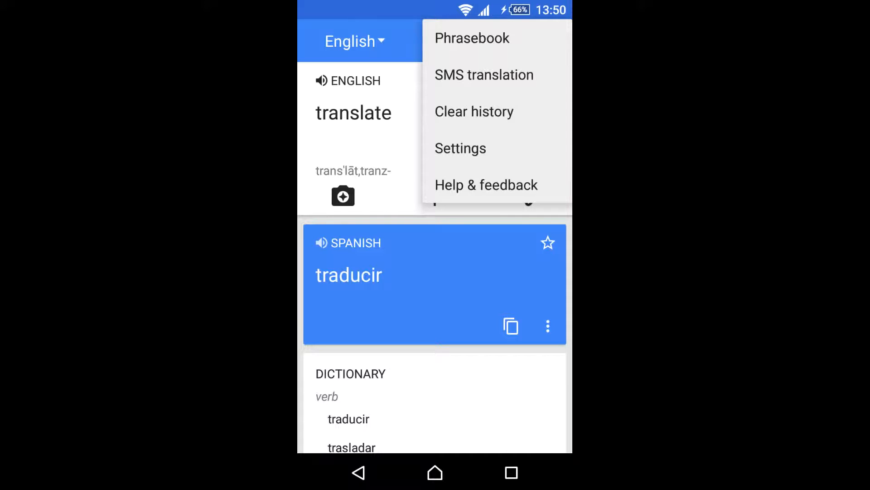
Step: Browse Settings > Offline languages to see English and Spanish packages downloaded, then go back
left_click(460, 148)
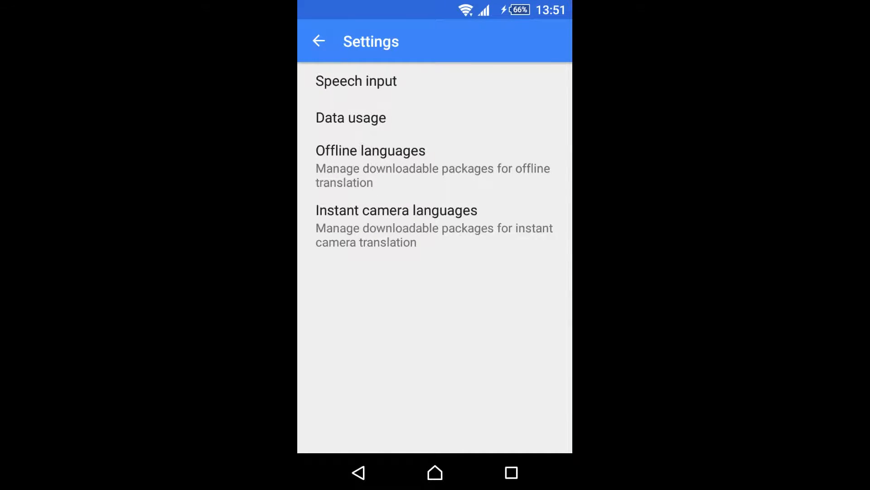
left_click(370, 151)
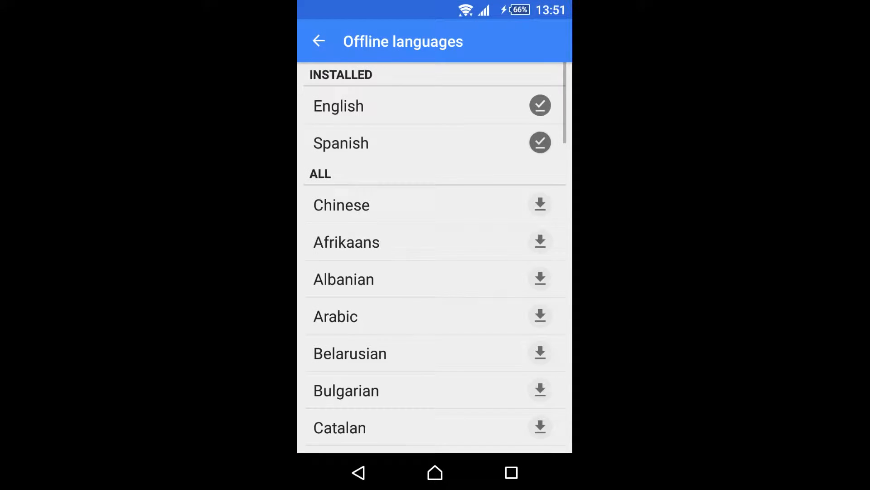
scroll("down", 3)
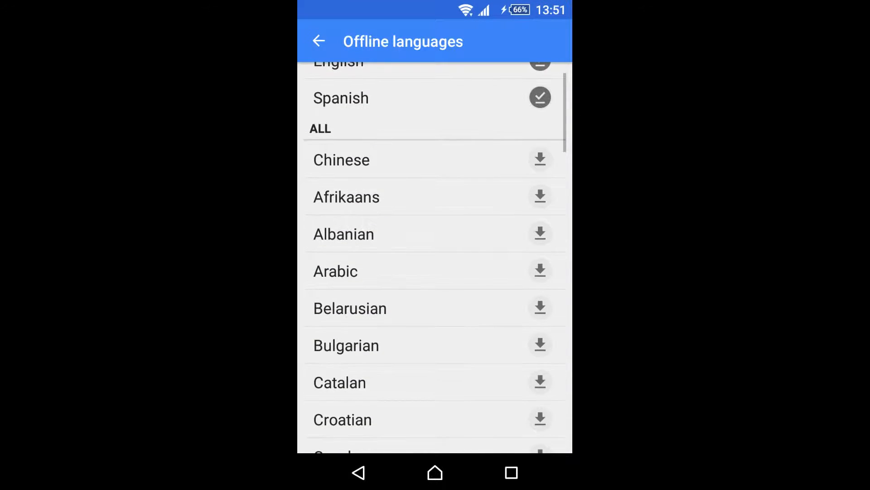
scroll("down", 3)
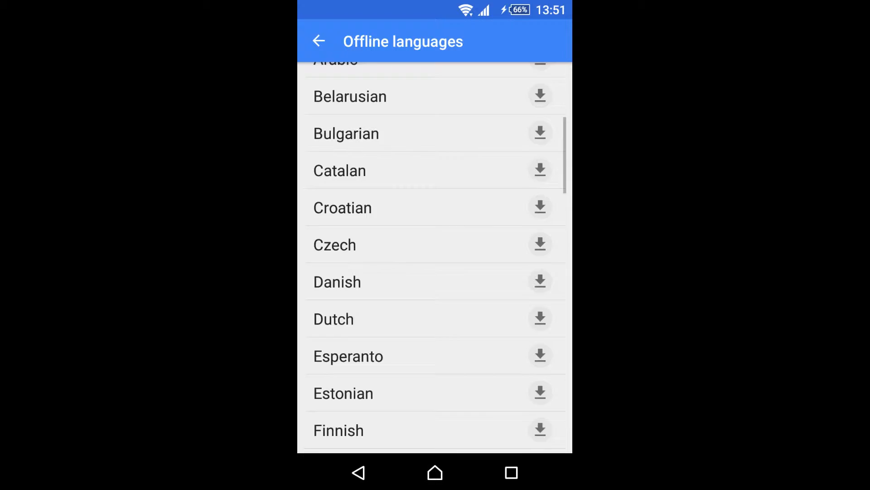
scroll("down", 3)
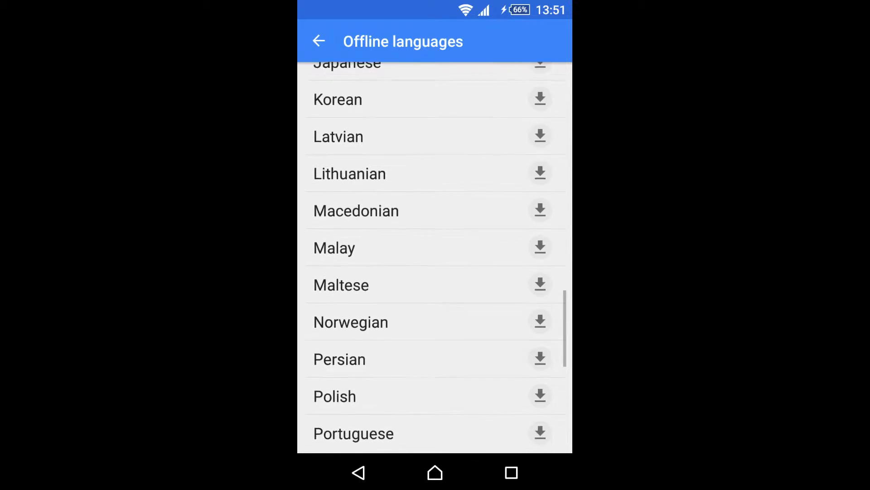
scroll("down", 3)
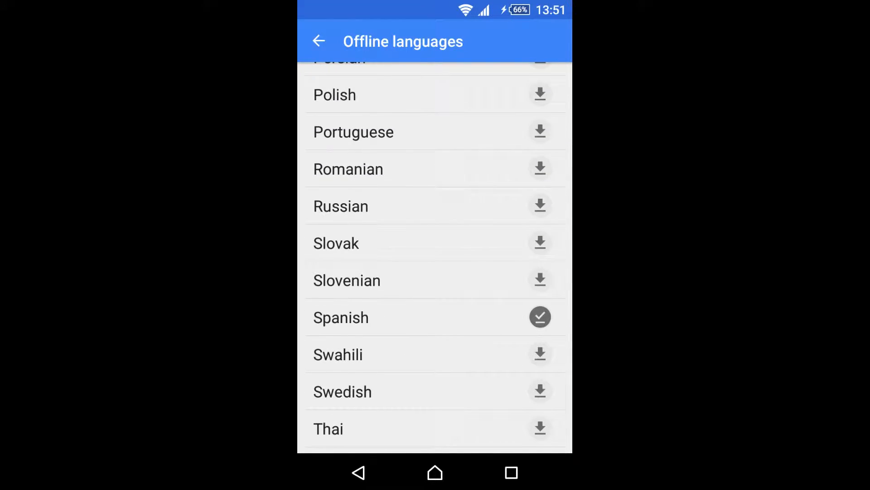
scroll("down", 3)
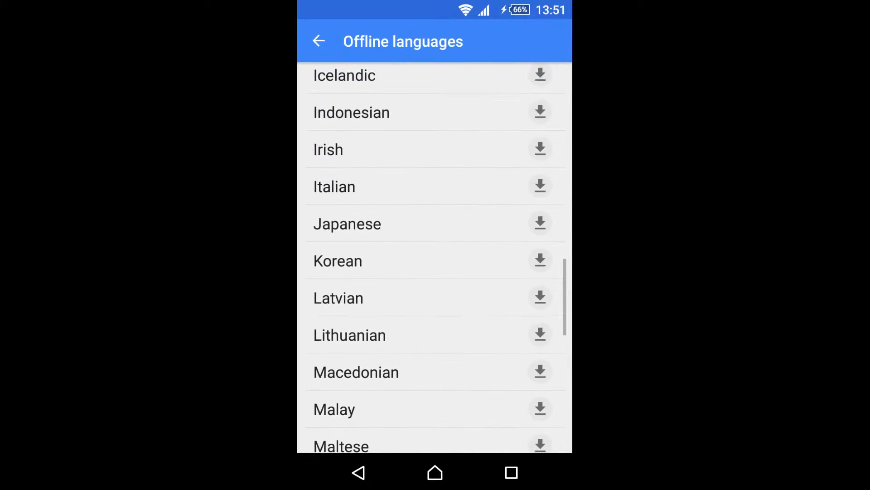
scroll("up", 3)
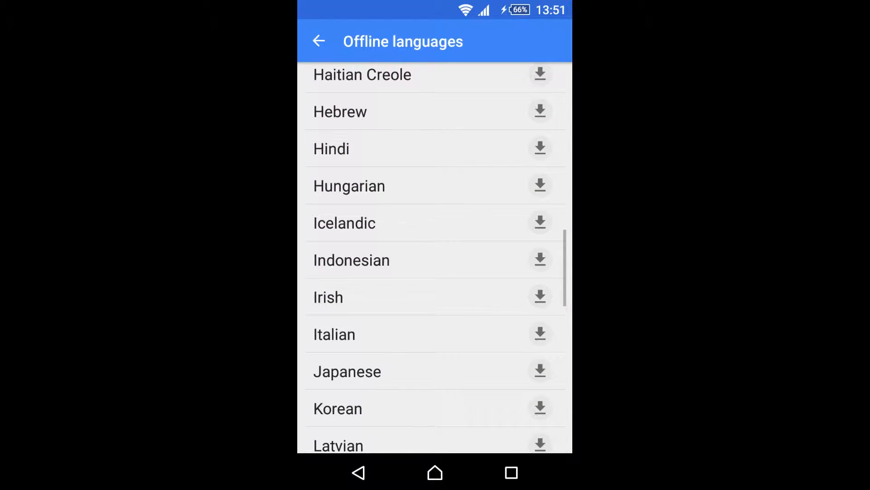
scroll("down", 3)
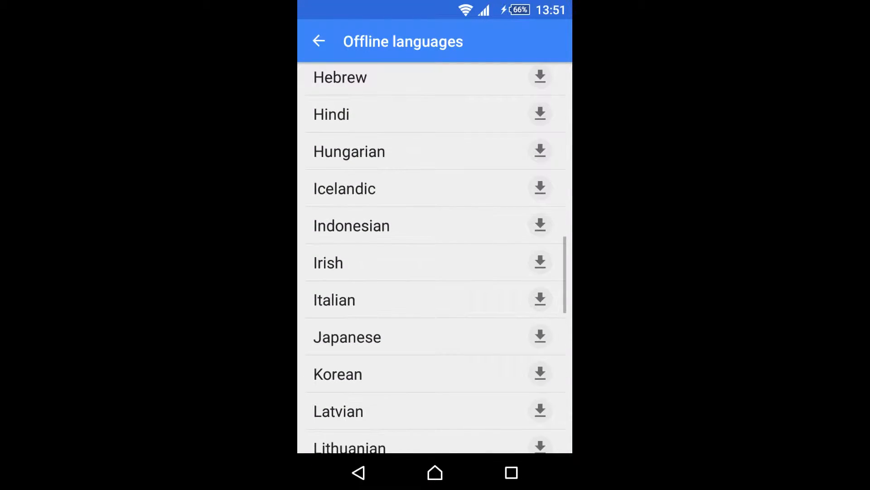
scroll("down", 3)
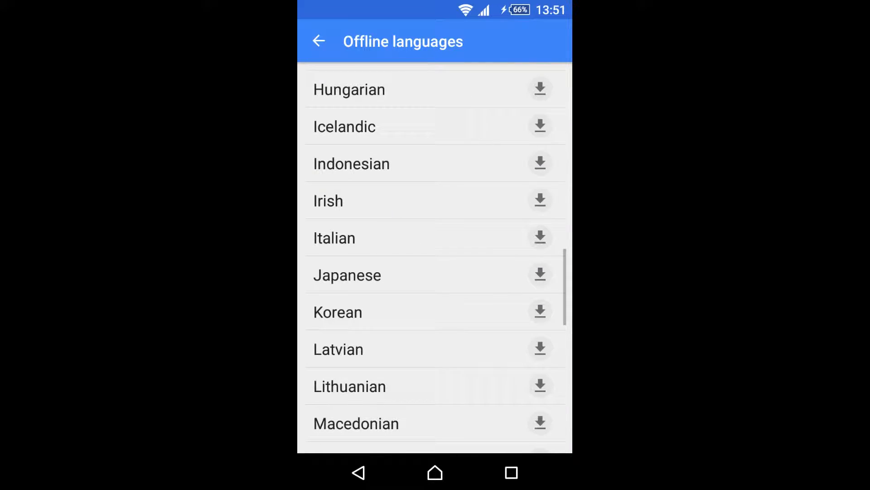
scroll("up", 3)
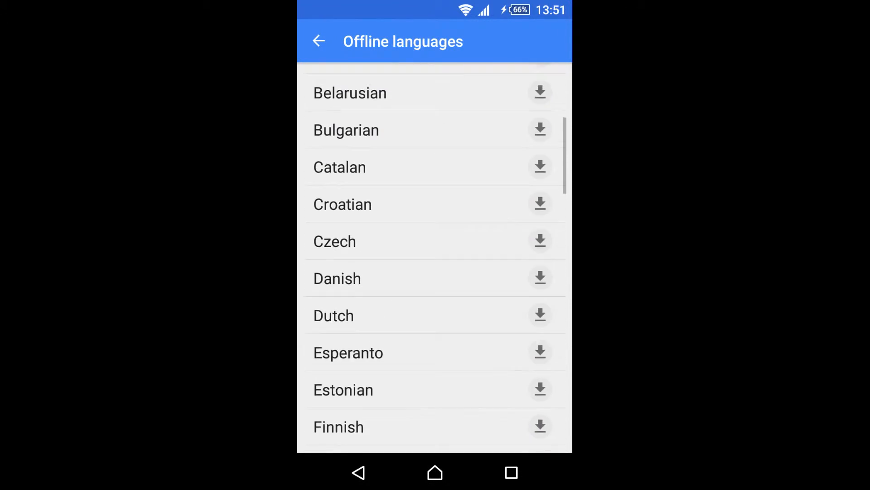
left_click(319, 40)
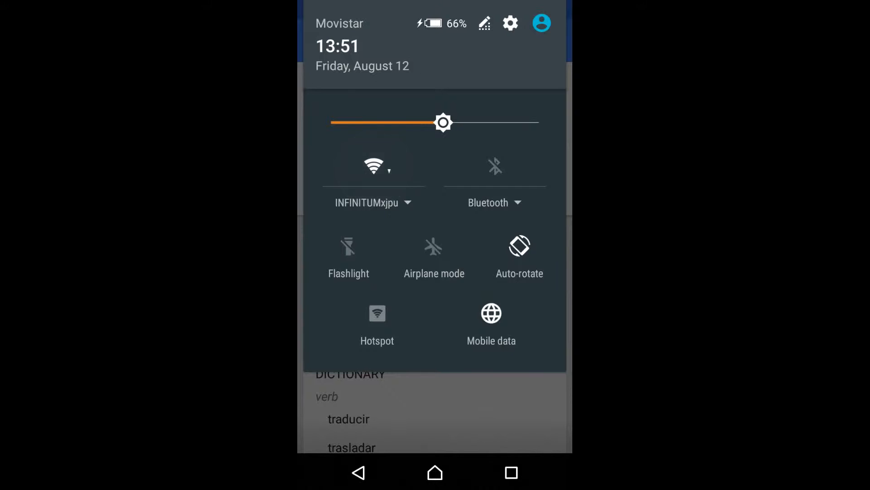
Step: Switch off Wi-Fi and mobile data, confirming the Attention dialog, leaving the phone offline
left_click(374, 166)
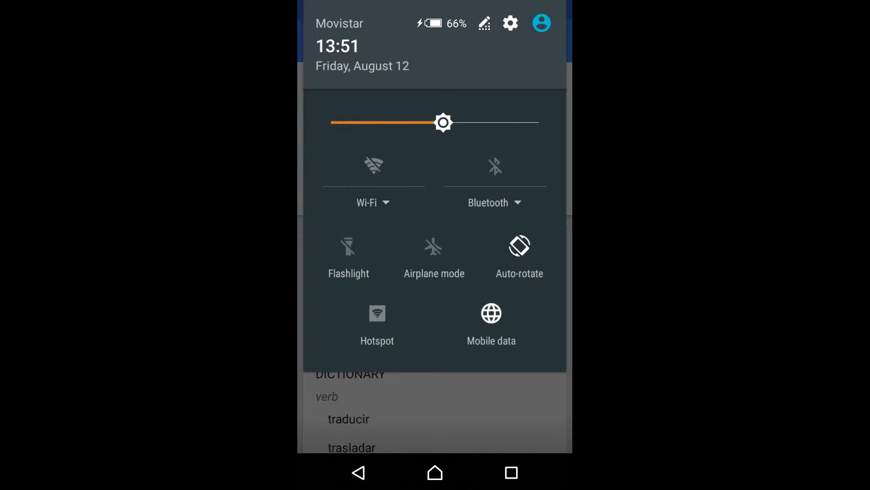
left_click(433, 238)
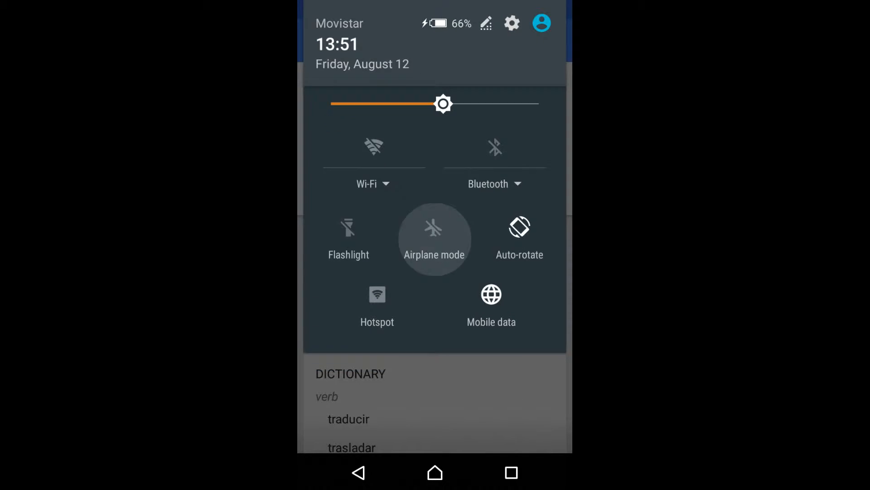
left_click(491, 294)
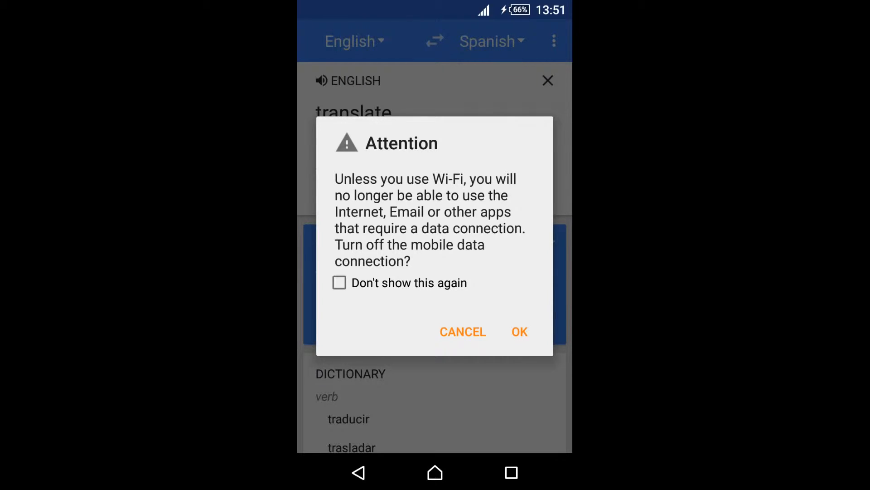
left_click(520, 332)
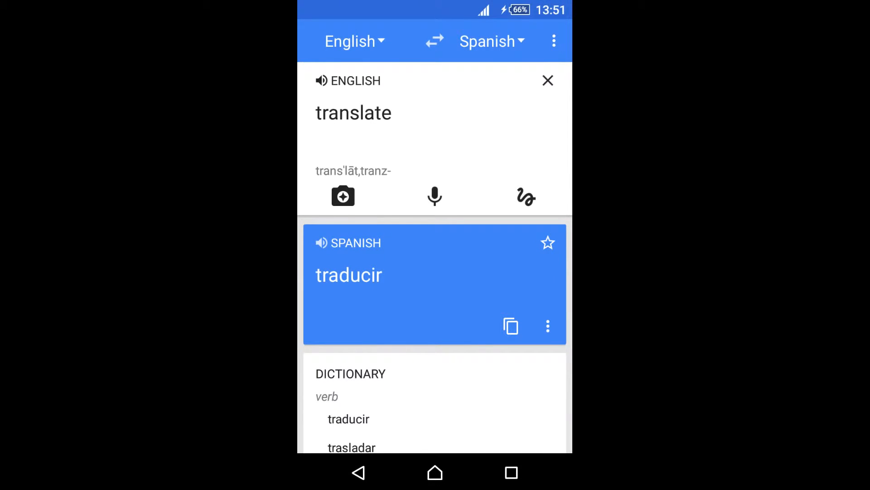
Step: Translate 'house' to 'casa', then 'dog' to 'perro' offline and scroll its dictionary entries
left_click(353, 113)
type("house")
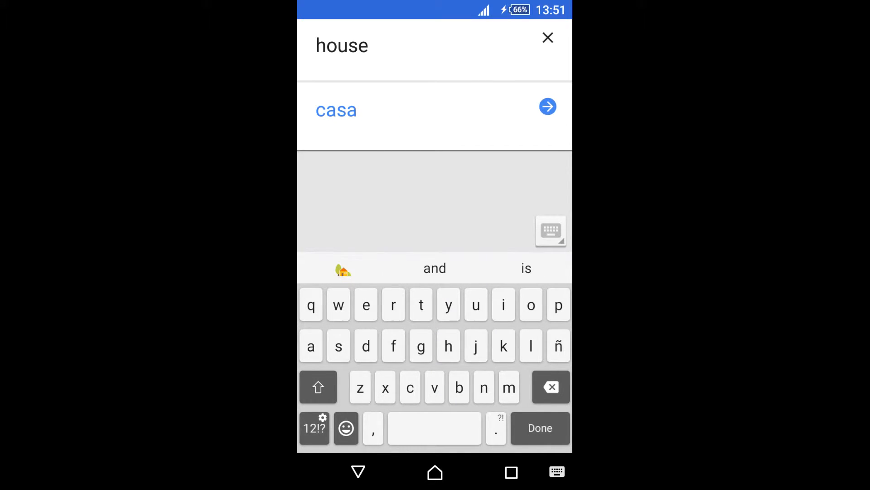
left_click(547, 106)
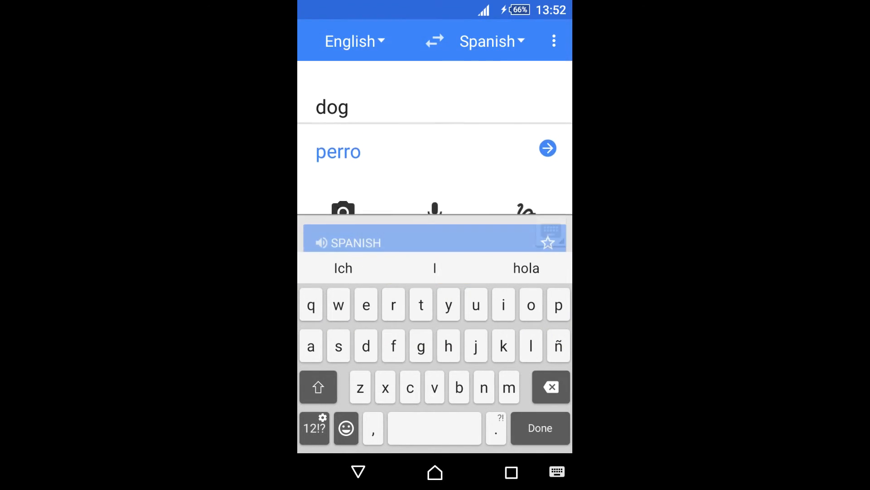
left_click(548, 149)
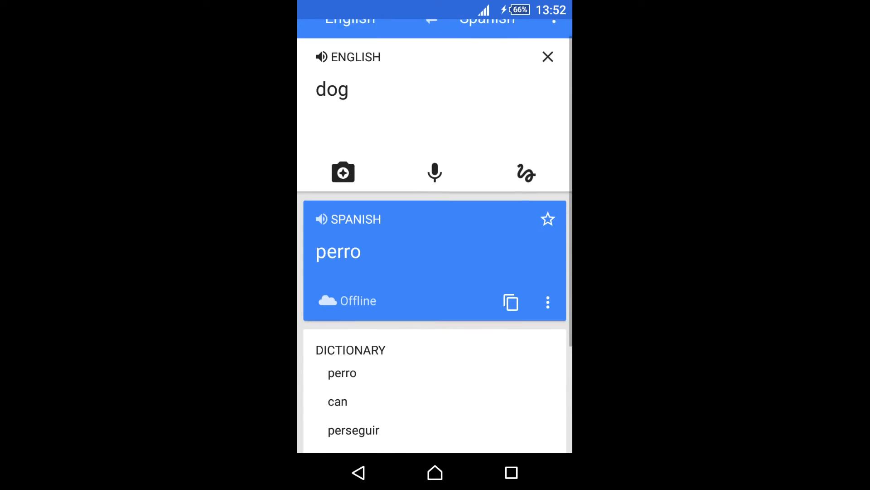
scroll("down", 3)
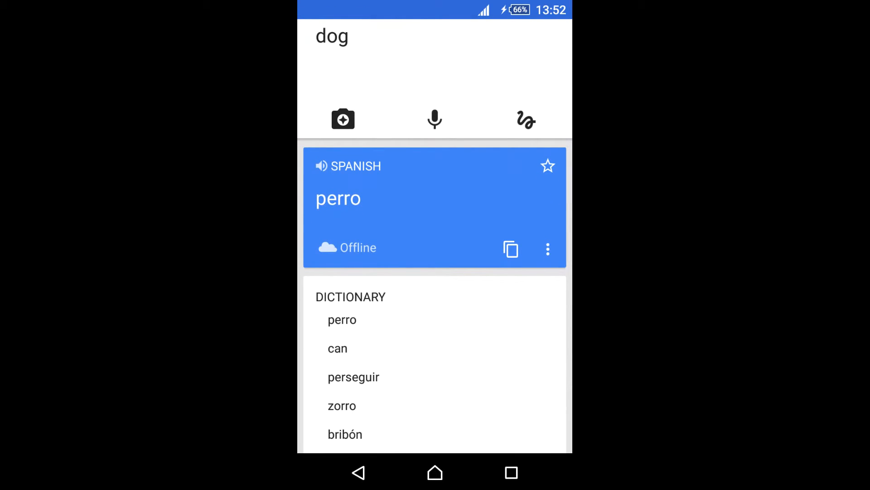
scroll("down", 3)
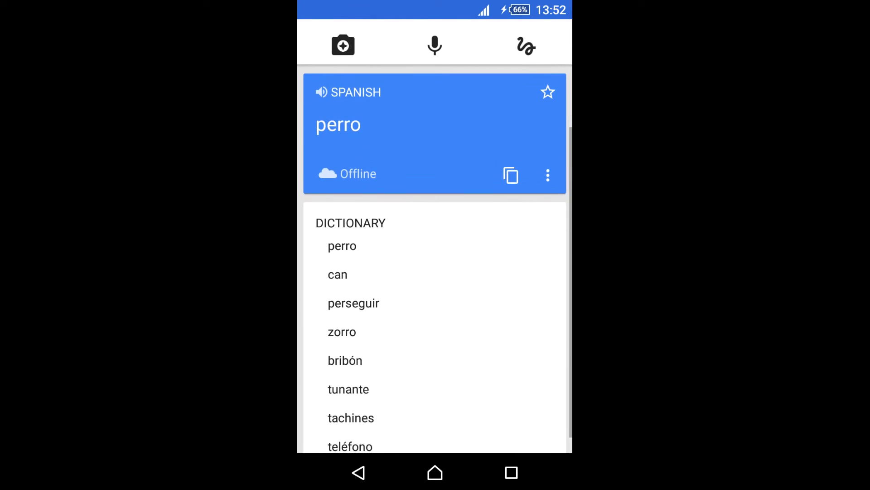